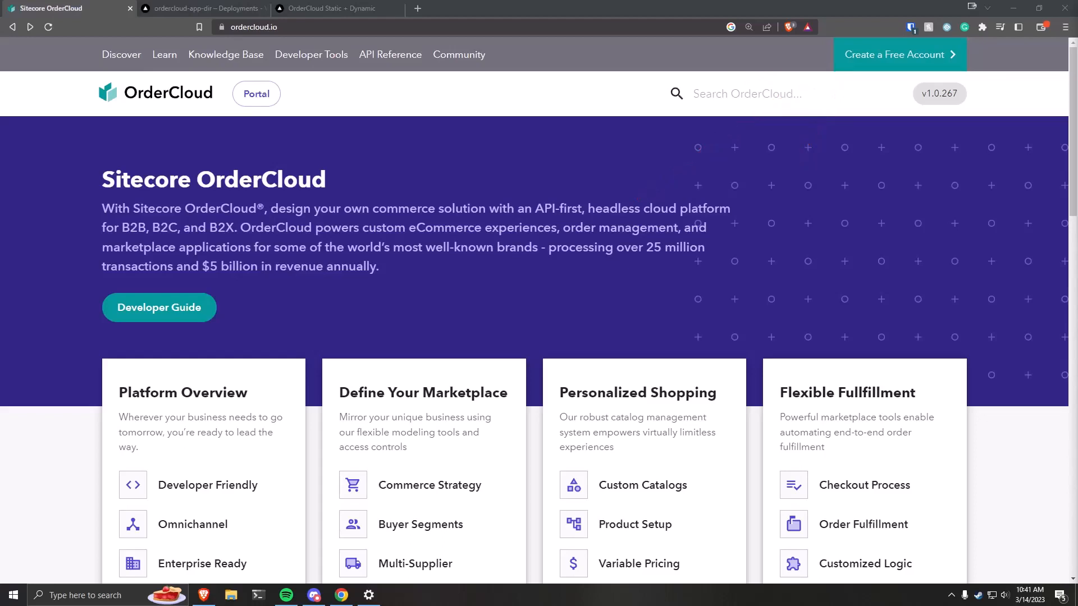
mouse_move(785, 404)
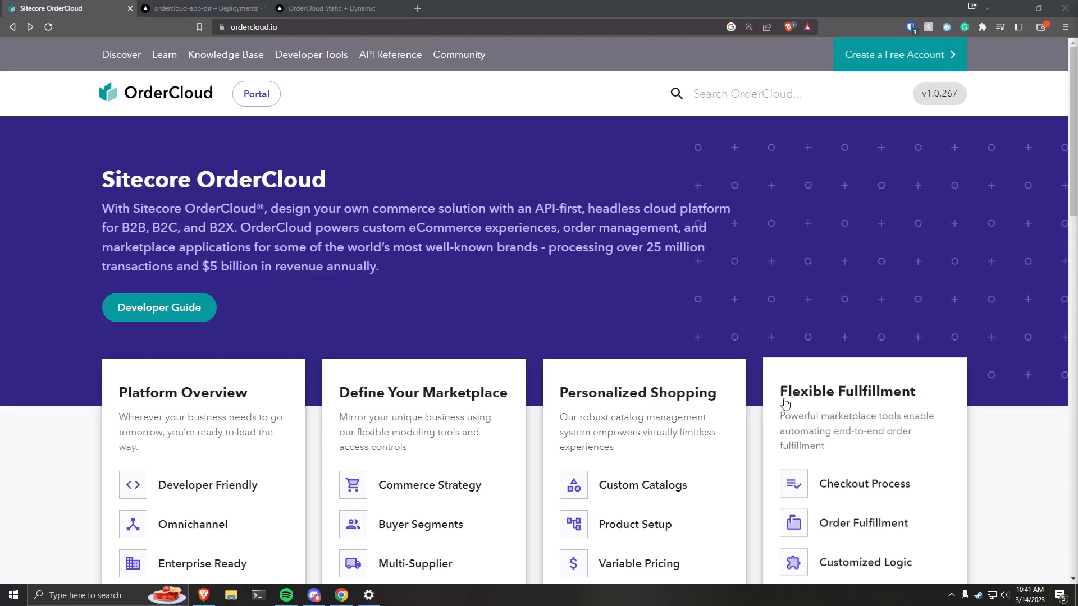
Open the OrderCloud Portal from the ordercloud.io header
left_click(257, 94)
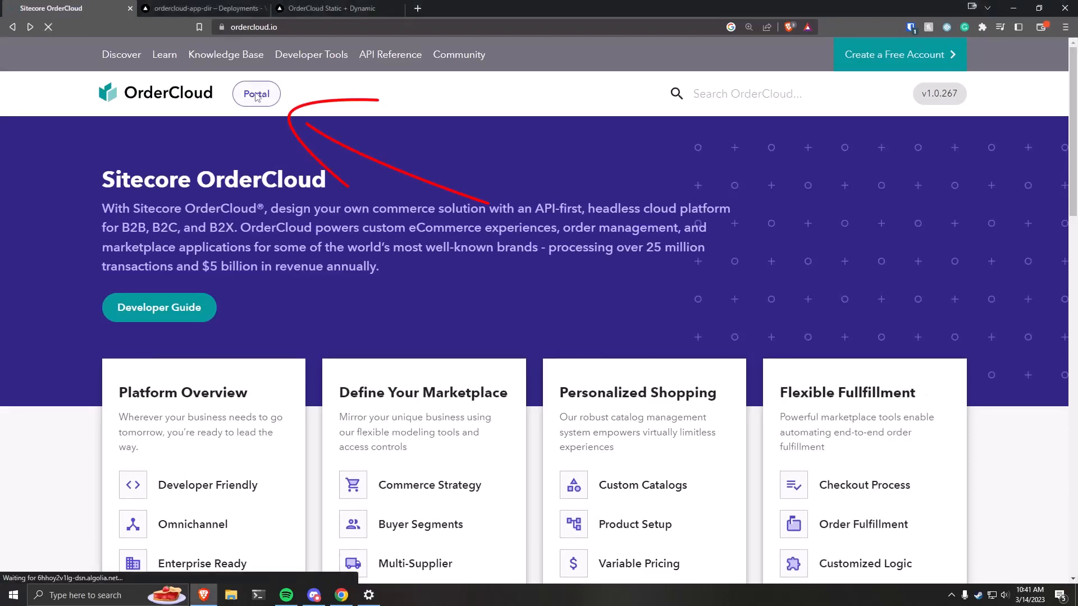
left_click(256, 93)
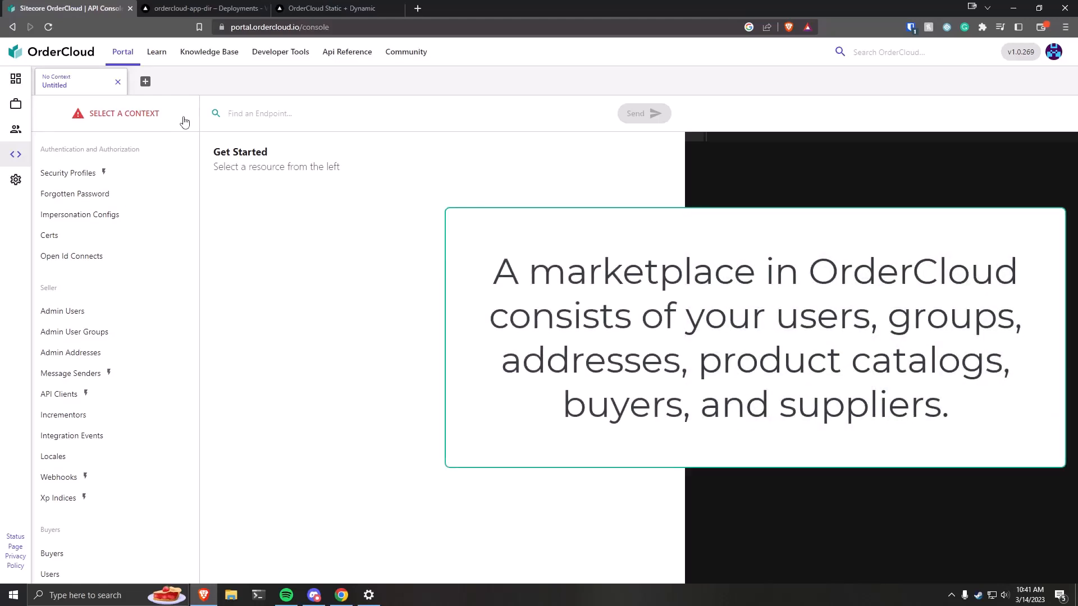
Choose the Vercel Commerce sandbox context and show its empty Webhooks list
left_click(124, 113)
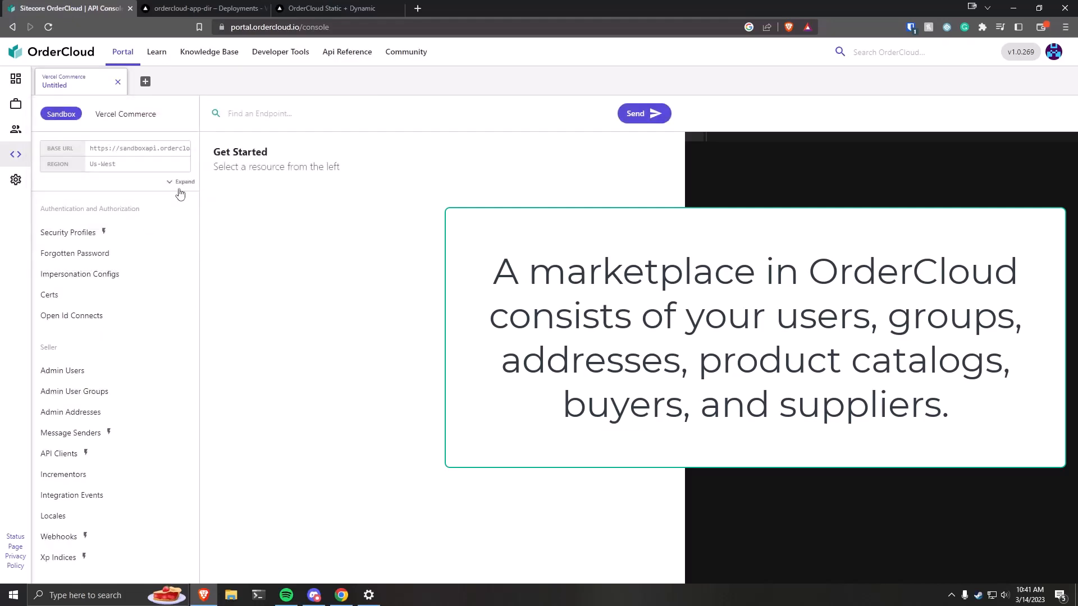
left_click(58, 536)
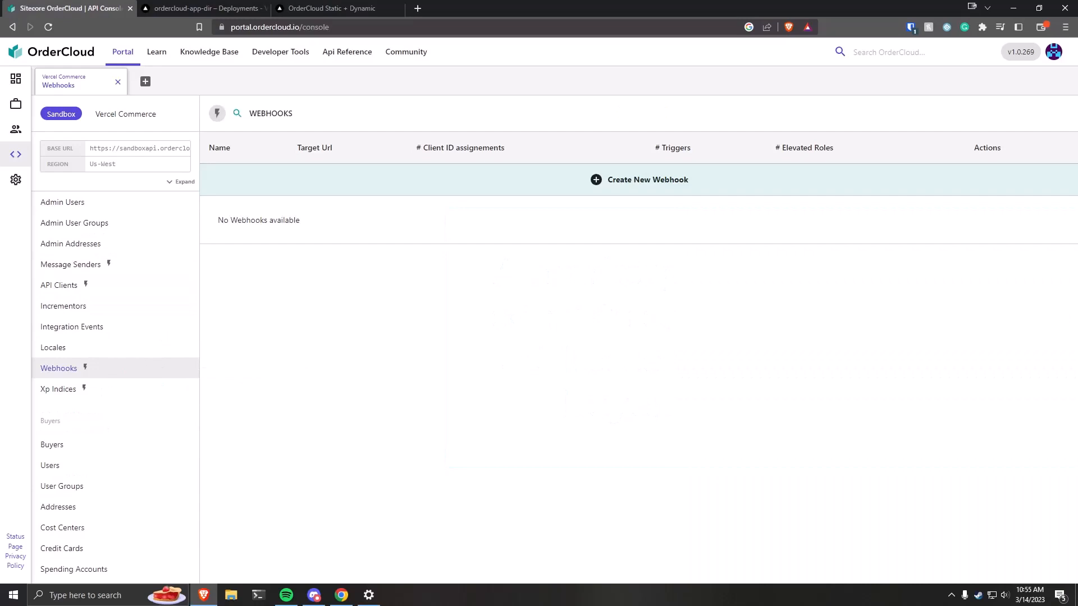
mouse_move(665, 385)
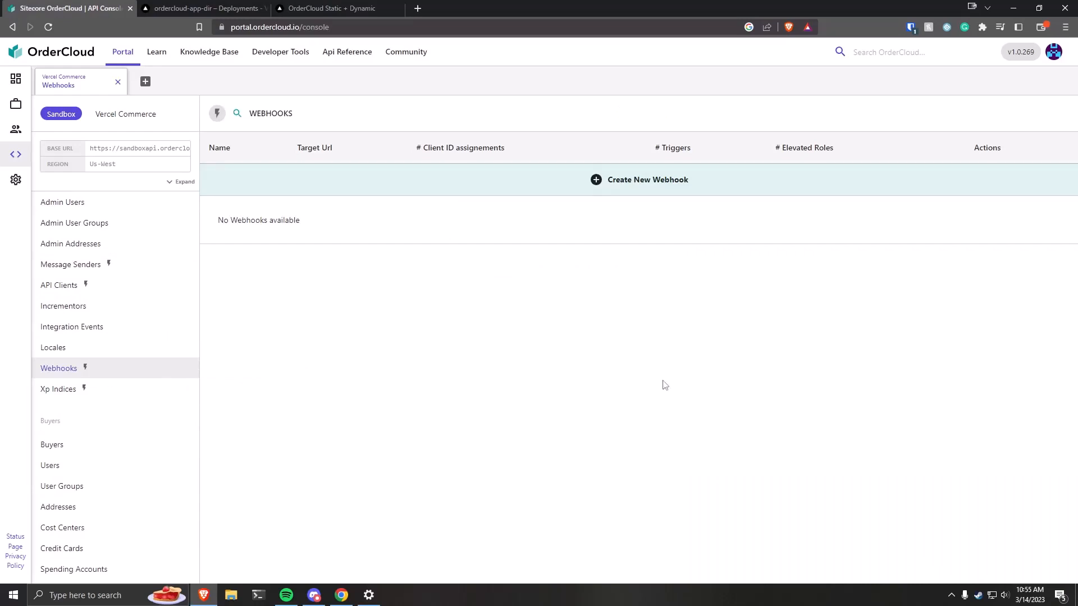
mouse_move(634, 177)
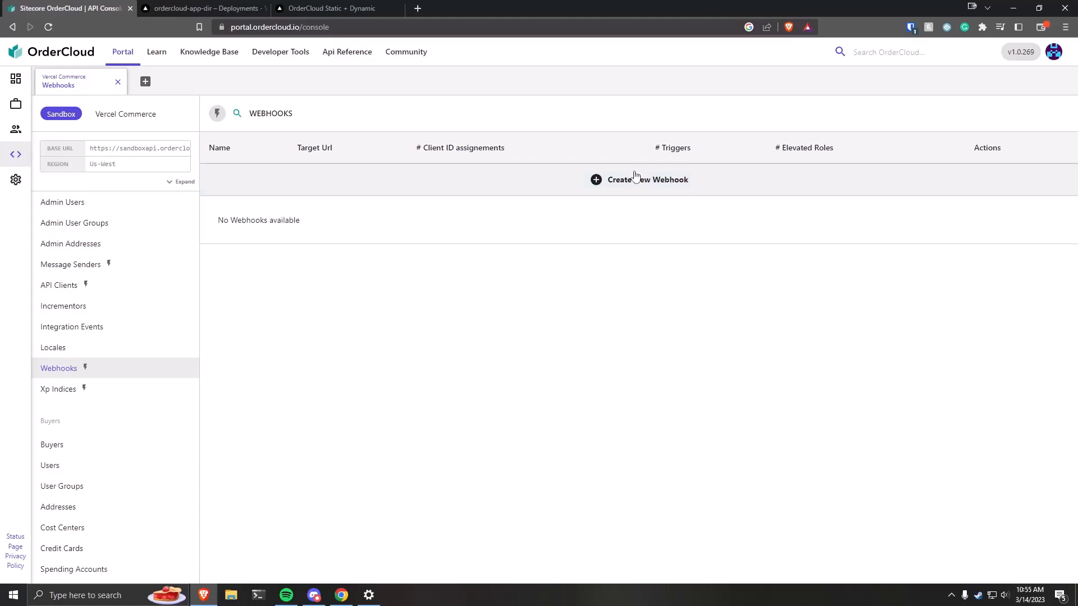
Start a new webhook and name it 'Trigger Build in Vercel'
left_click(647, 179)
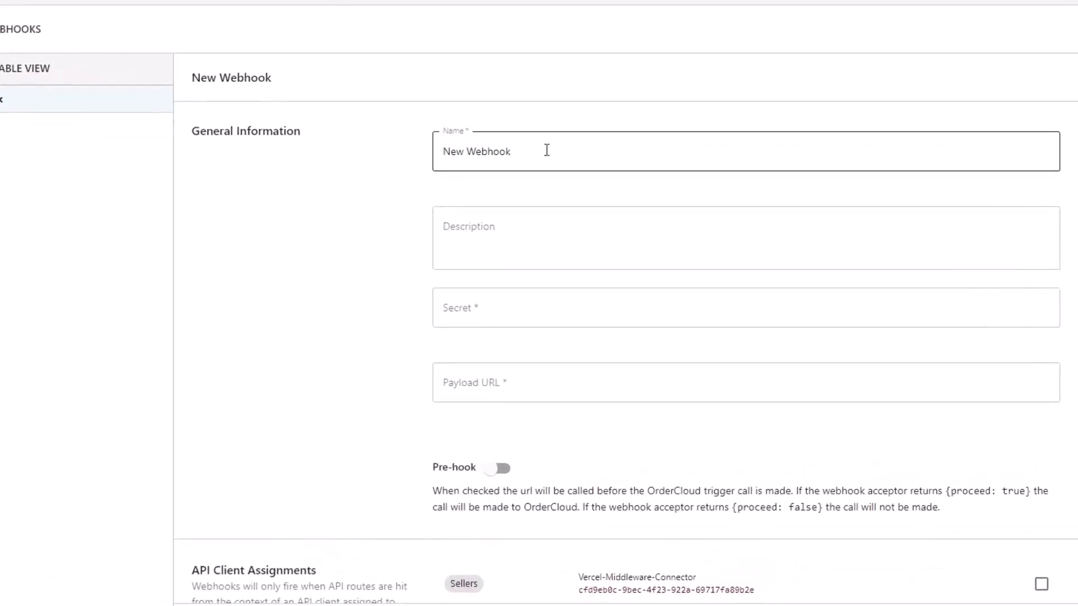
triple_click(475, 151)
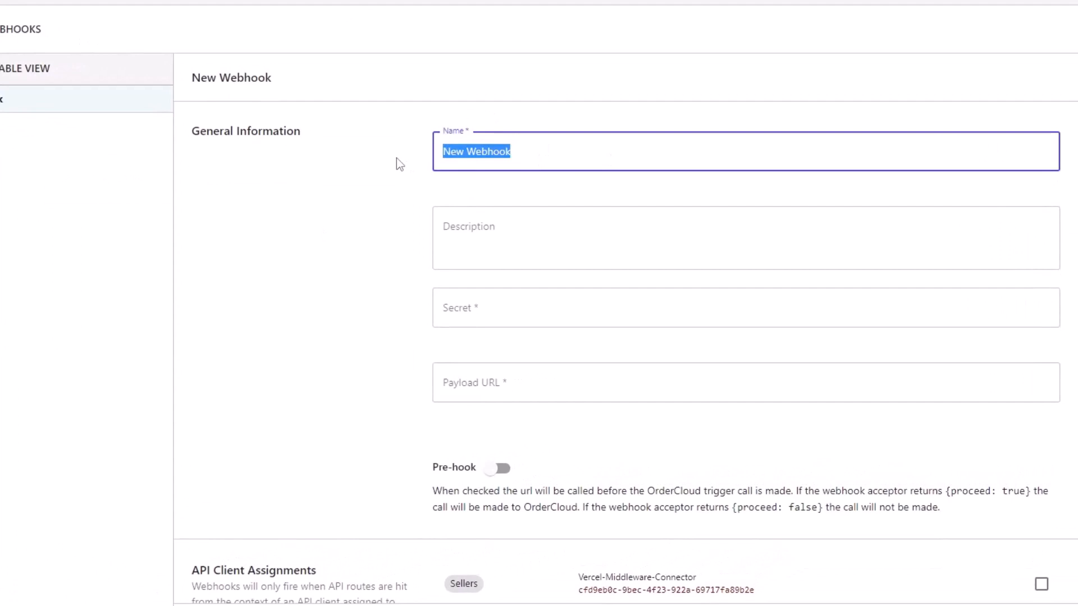
type("Trigger")
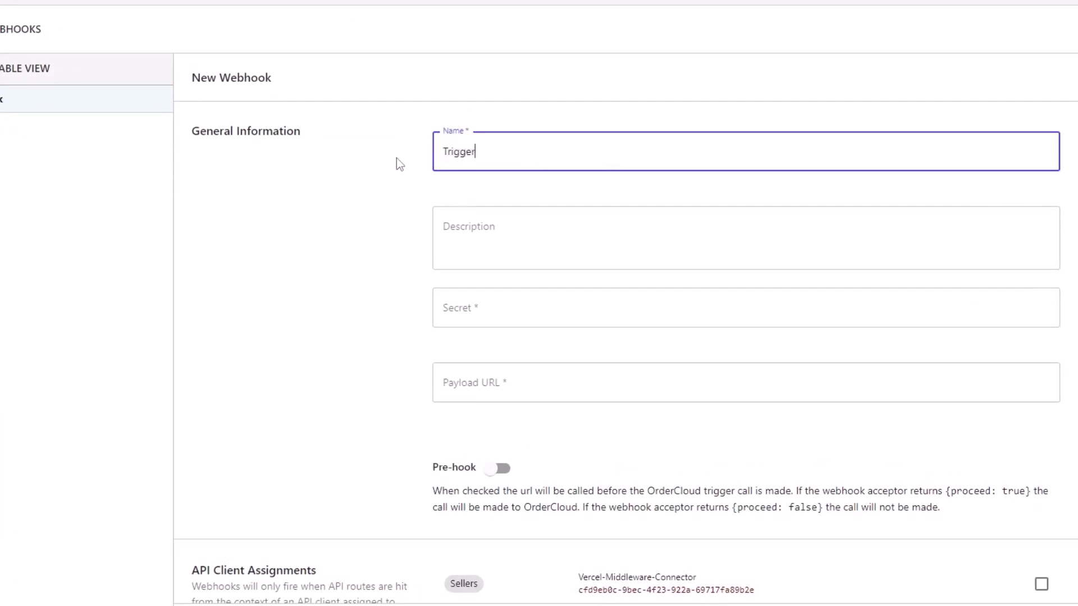
type("Build in Vercel")
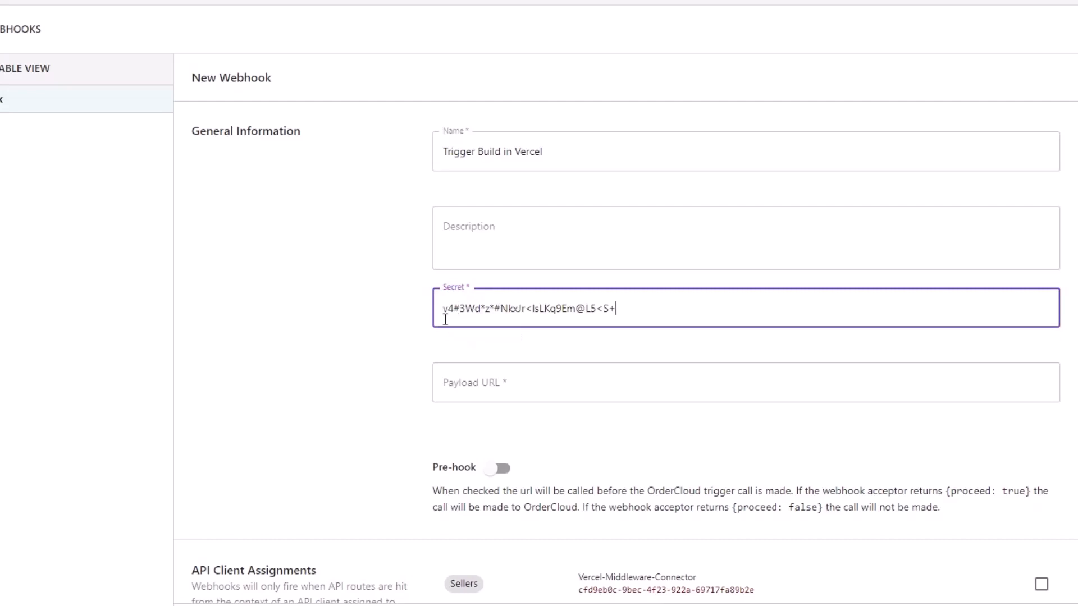
scroll("down", 3)
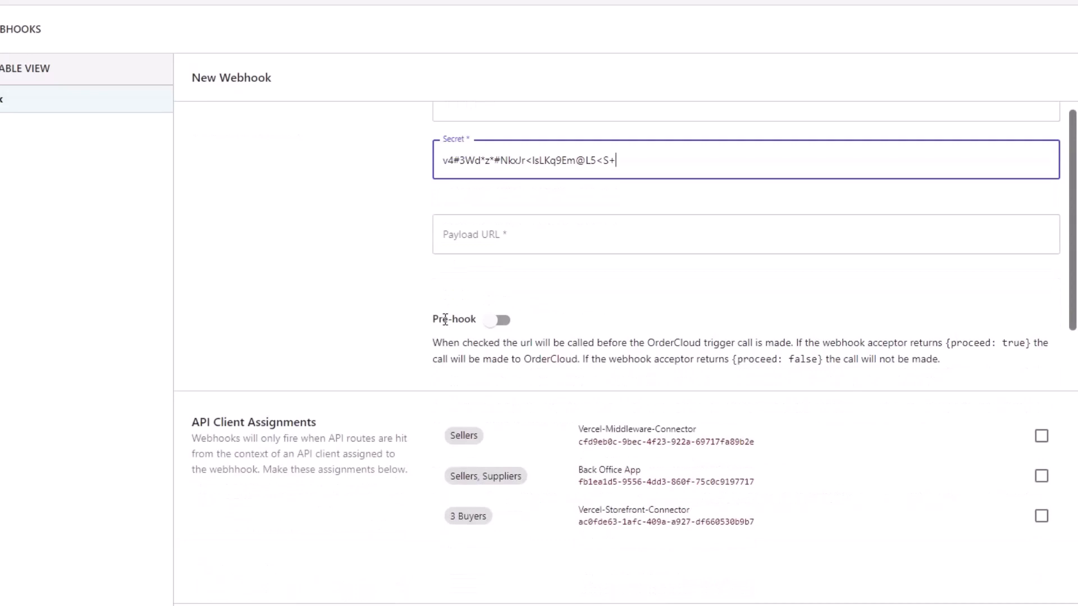
scroll("up", 3)
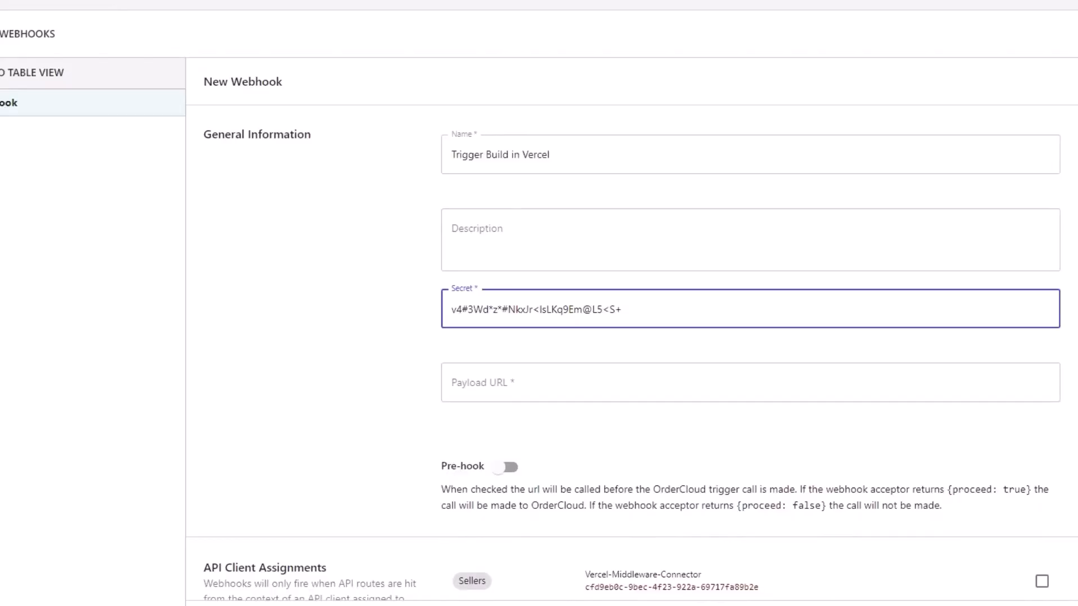
Copy the RebuildOnProductChange deploy hook URL from the ordercloud-app-dir project's Git settings
left_click(202, 8)
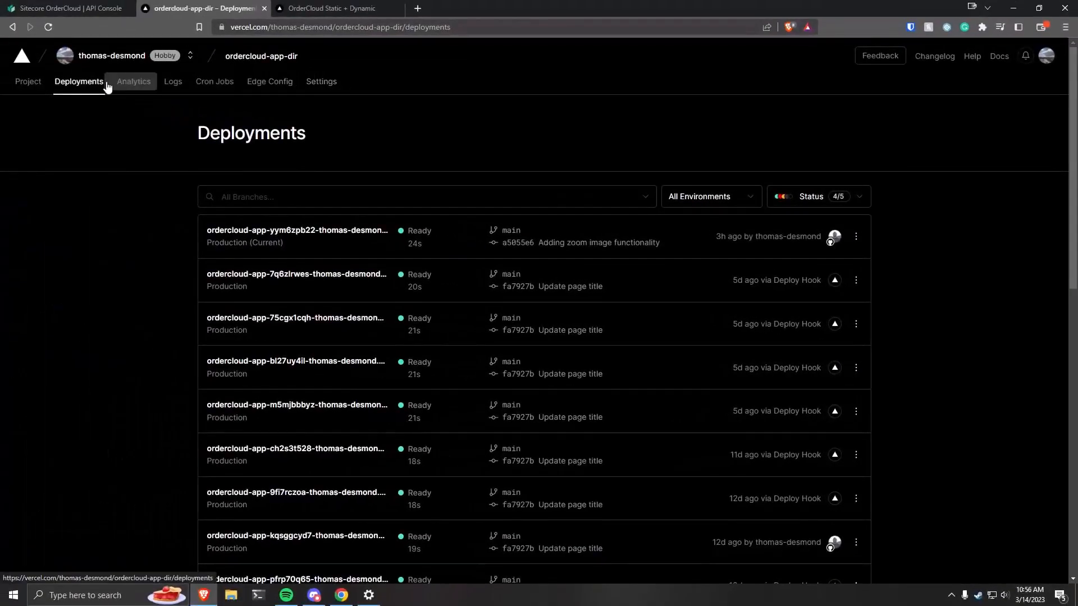
left_click(28, 80)
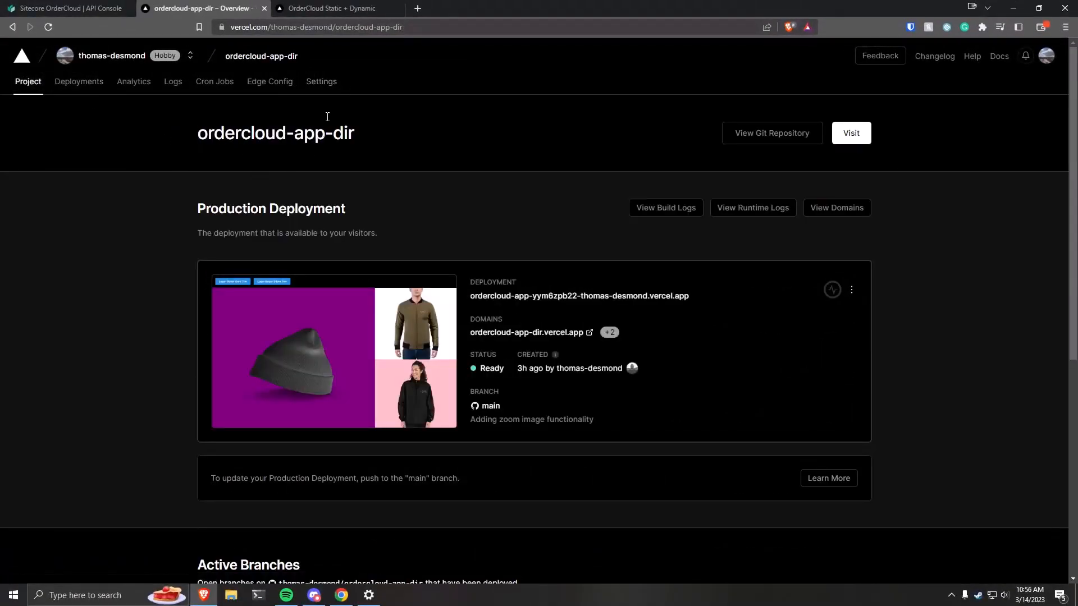
left_click(321, 81)
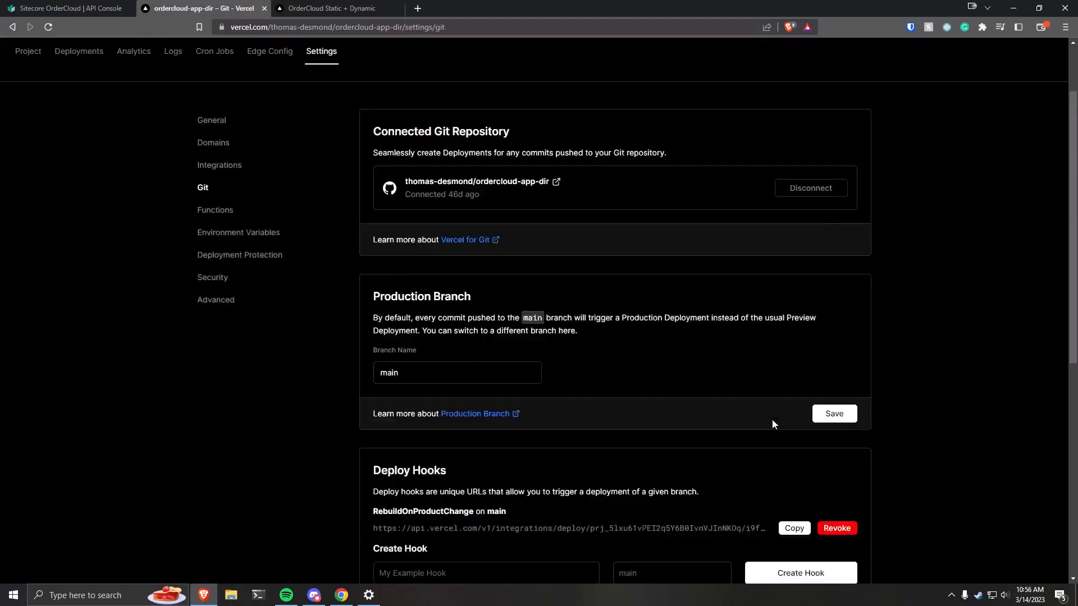
scroll("down", 3)
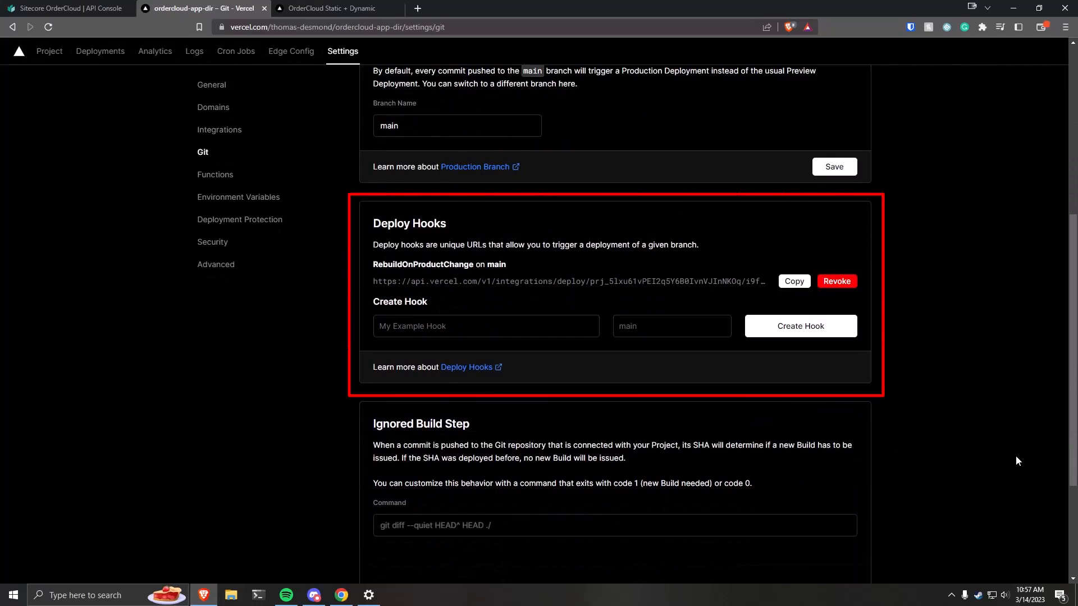
mouse_move(863, 386)
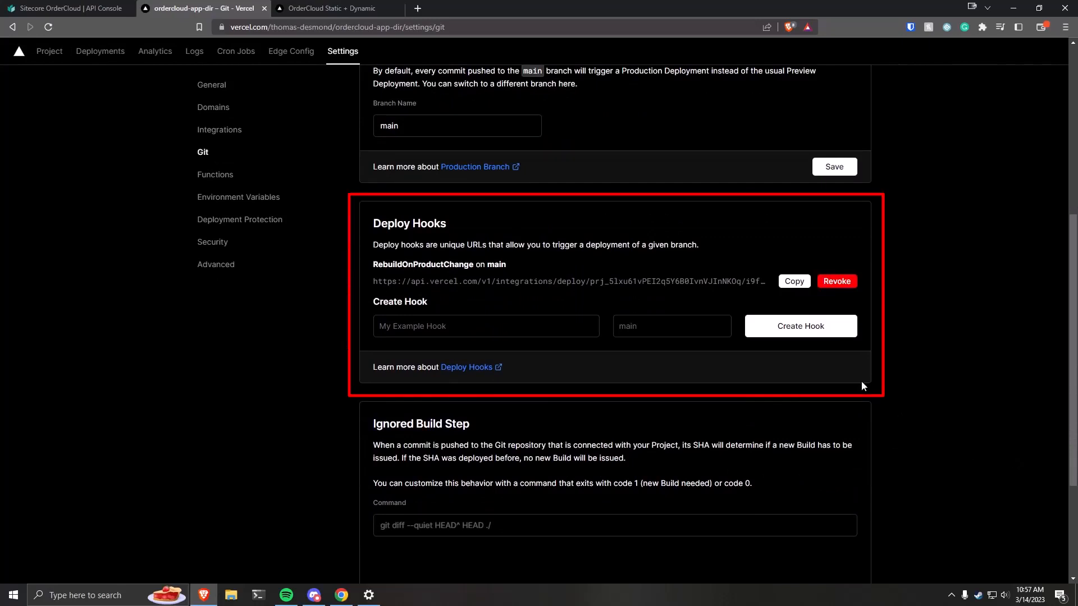
left_click(794, 281)
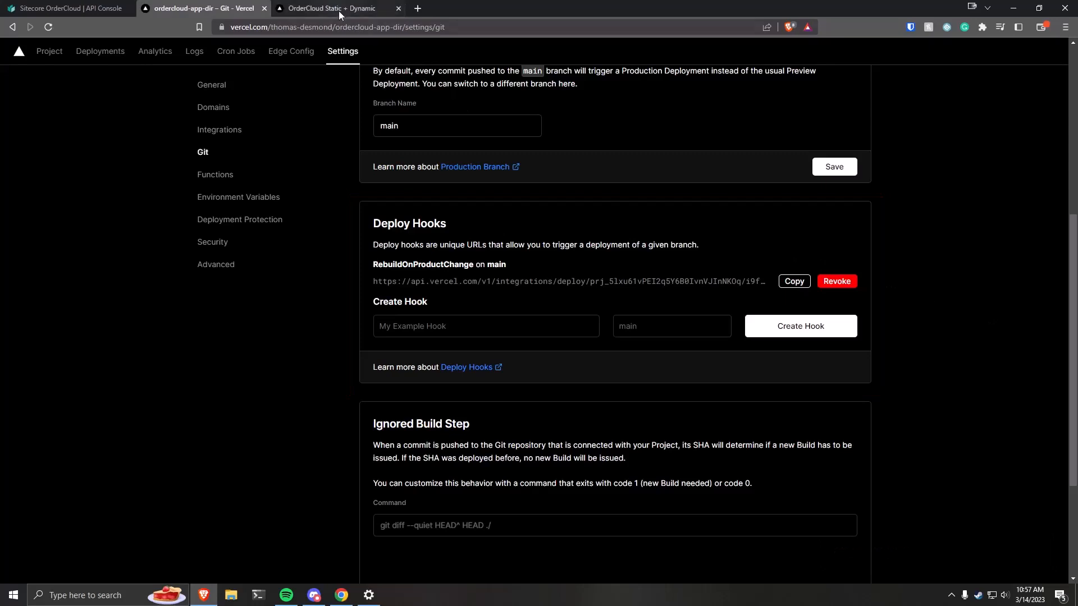
Back in OrderCloud, use the Vercel deploy hook as the payload URL, pre-hook off
left_click(337, 9)
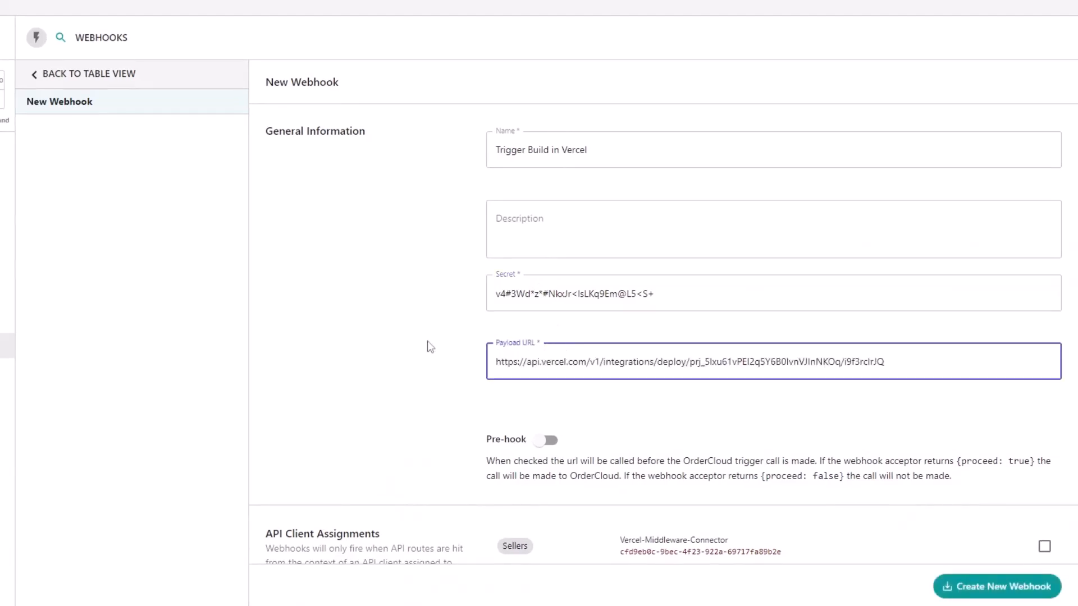
scroll("down", 3)
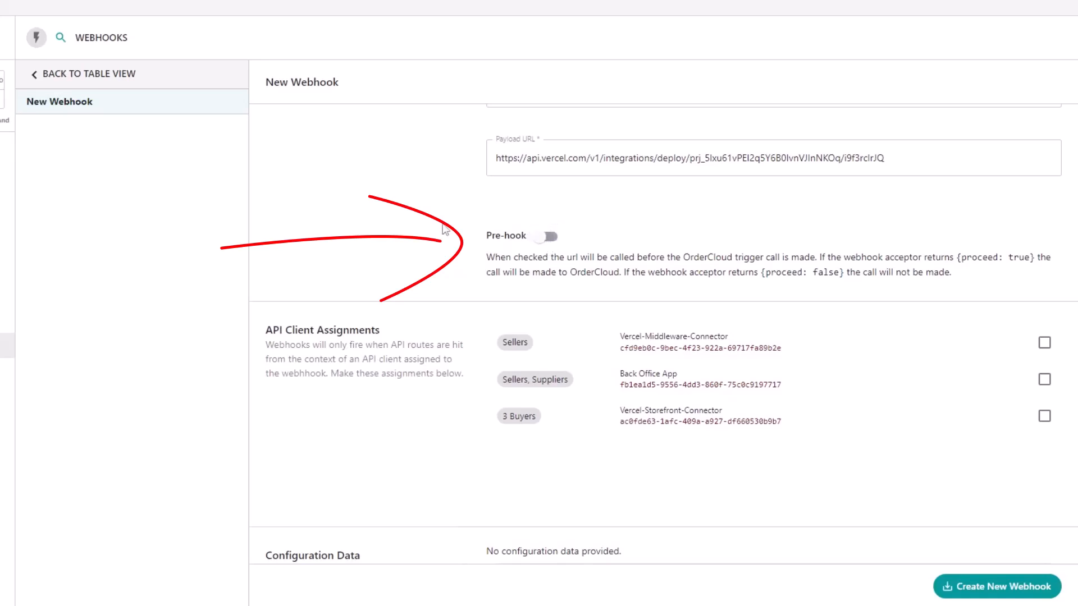
mouse_move(414, 234)
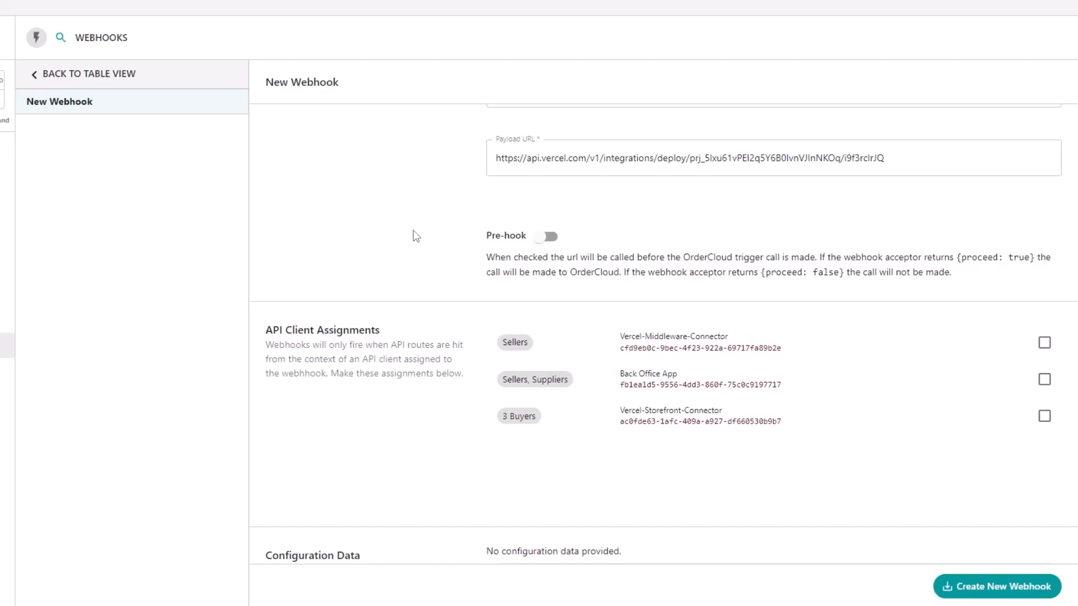
scroll("down", 3)
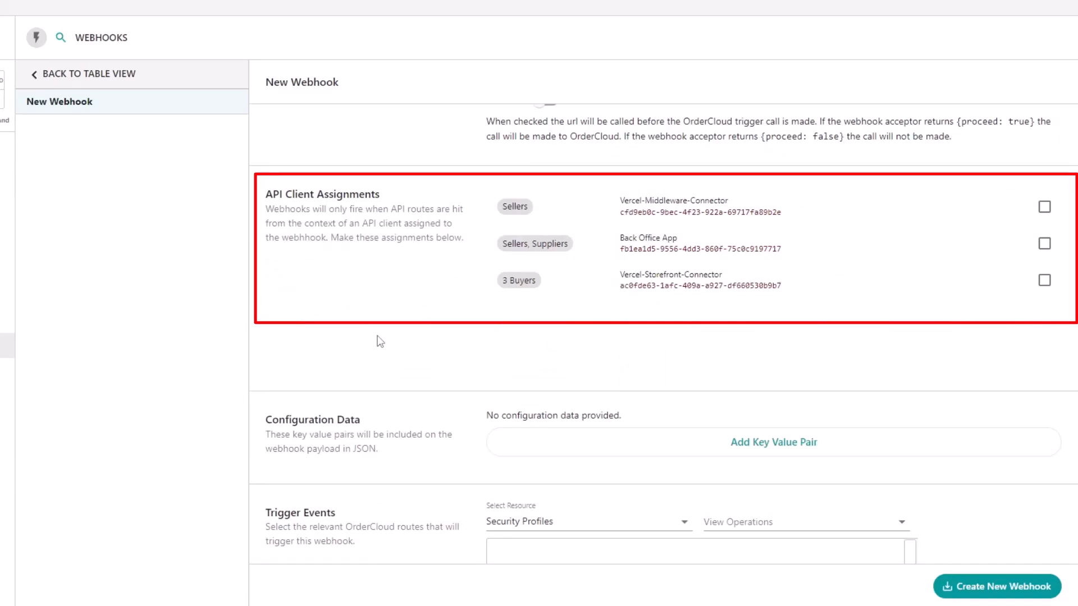
mouse_move(1066, 292)
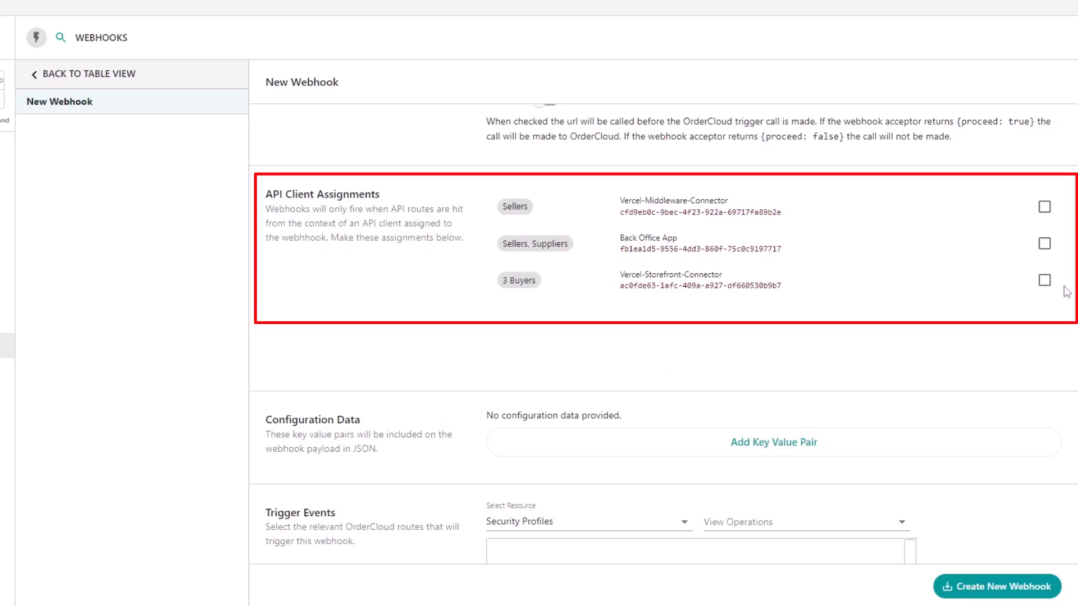
left_click(1045, 280)
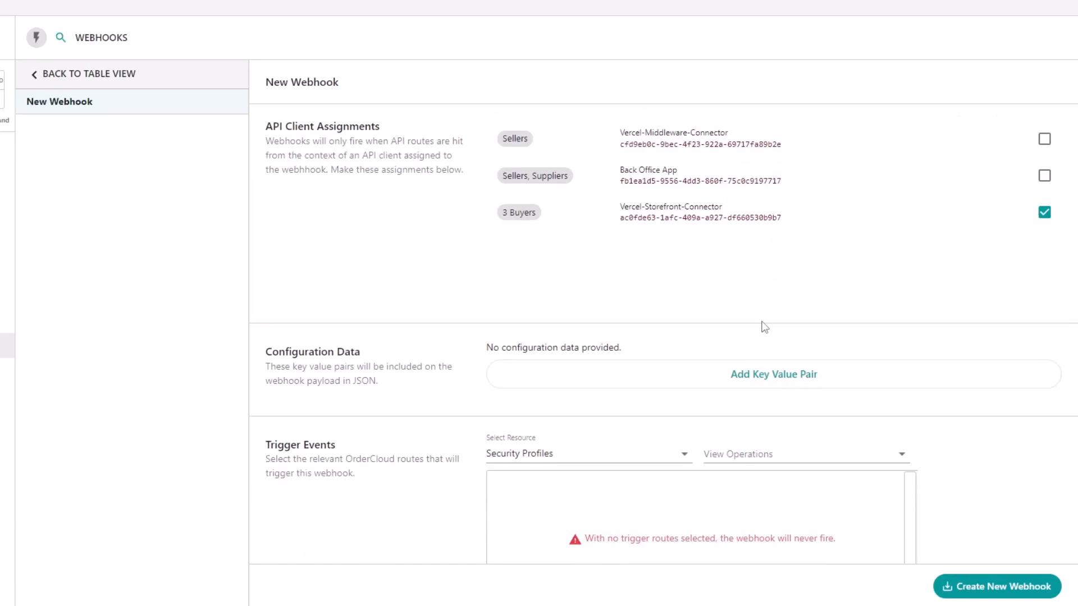
mouse_move(719, 266)
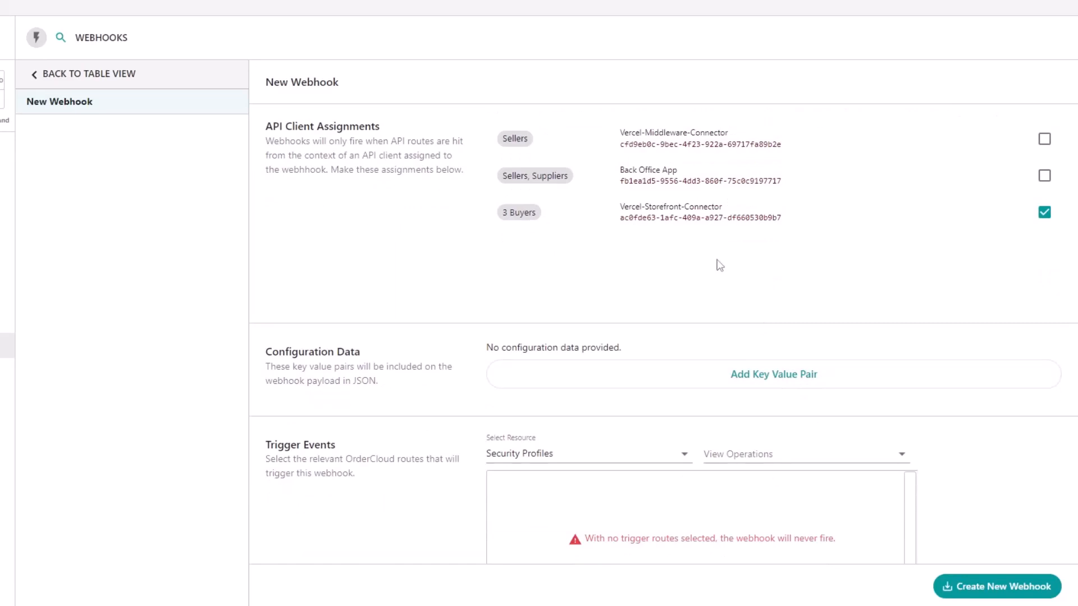
scroll("down", 3)
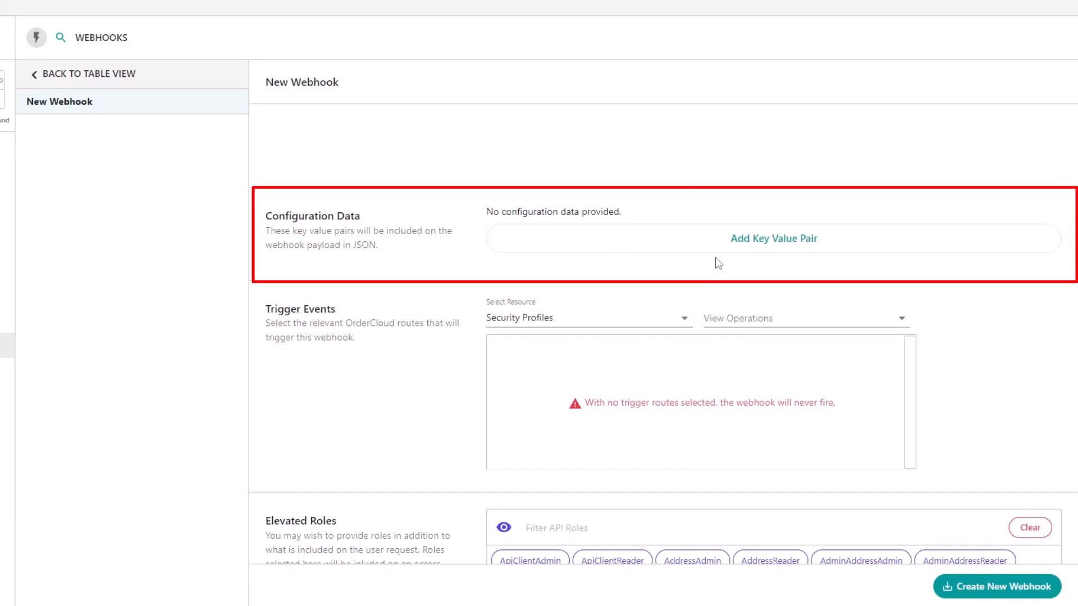
scroll("down", 3)
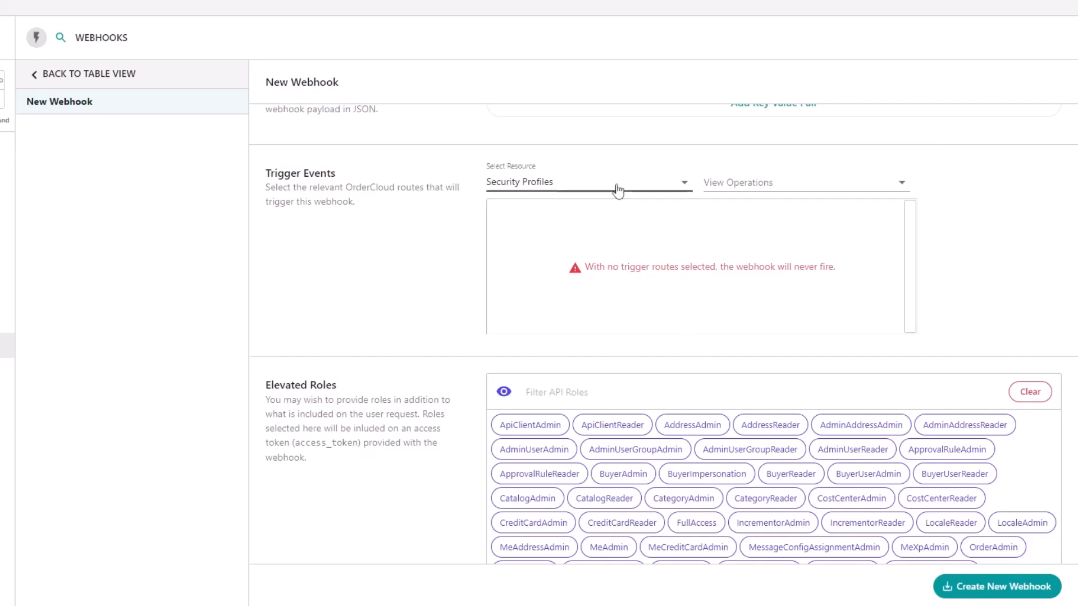
Trigger the webhook on Products PATCH 'Partially update a product'
left_click(588, 182)
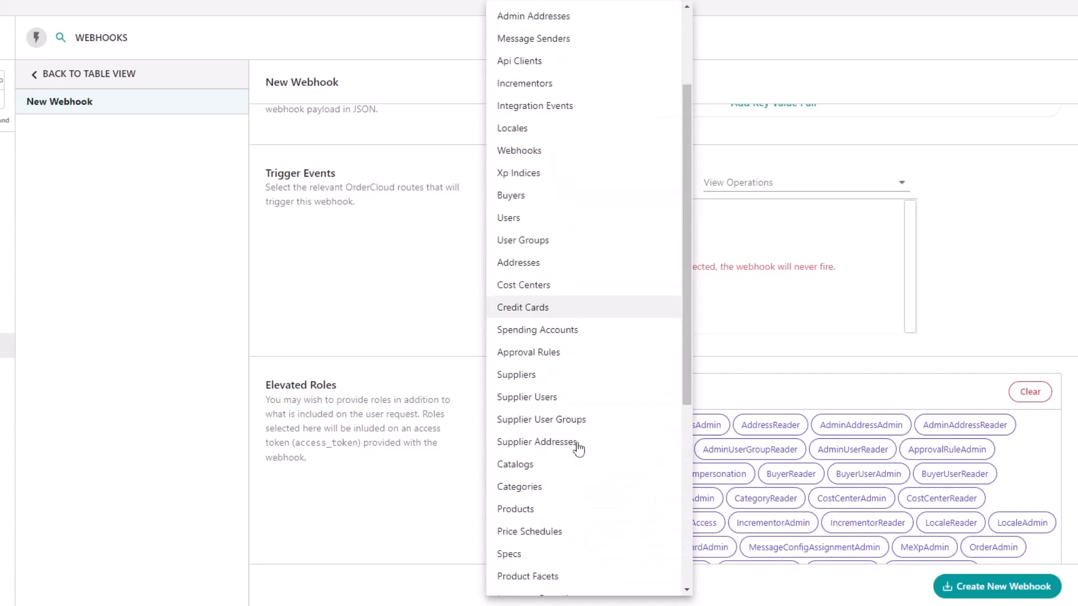
left_click(515, 509)
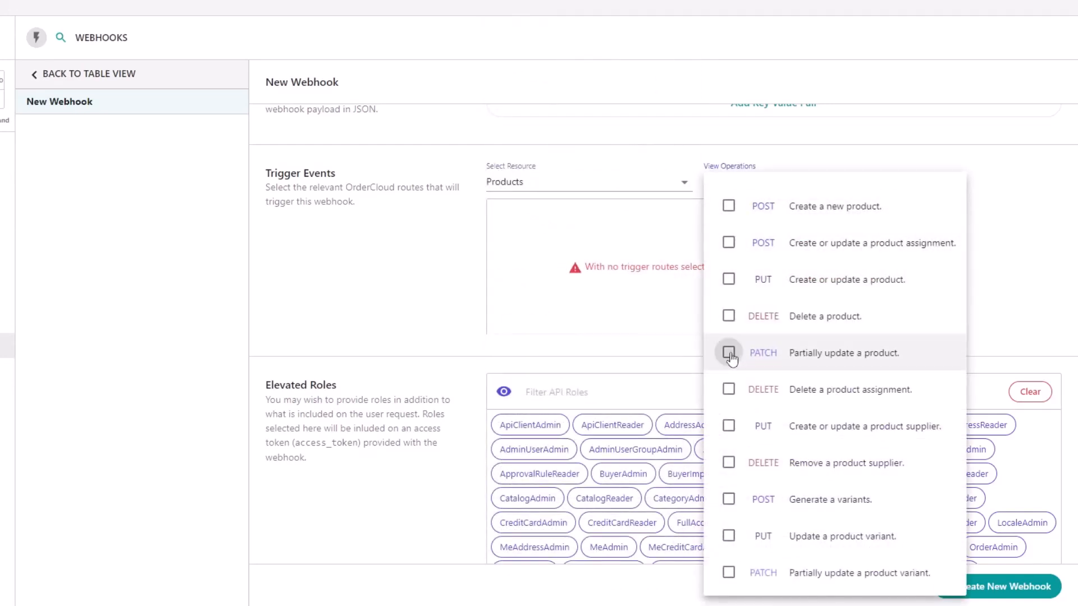
left_click(728, 353)
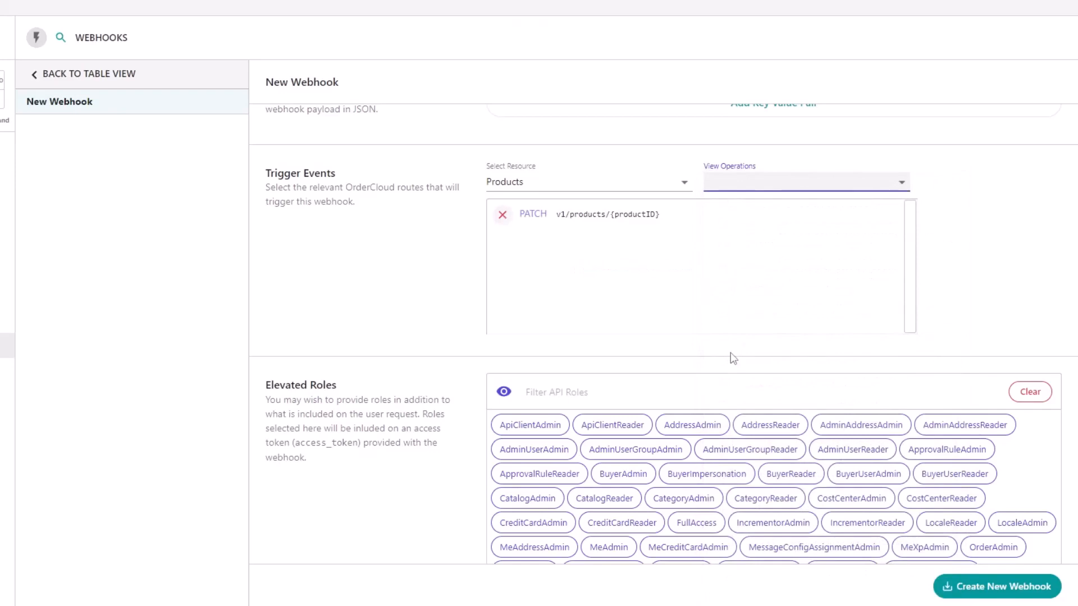
mouse_move(732, 355)
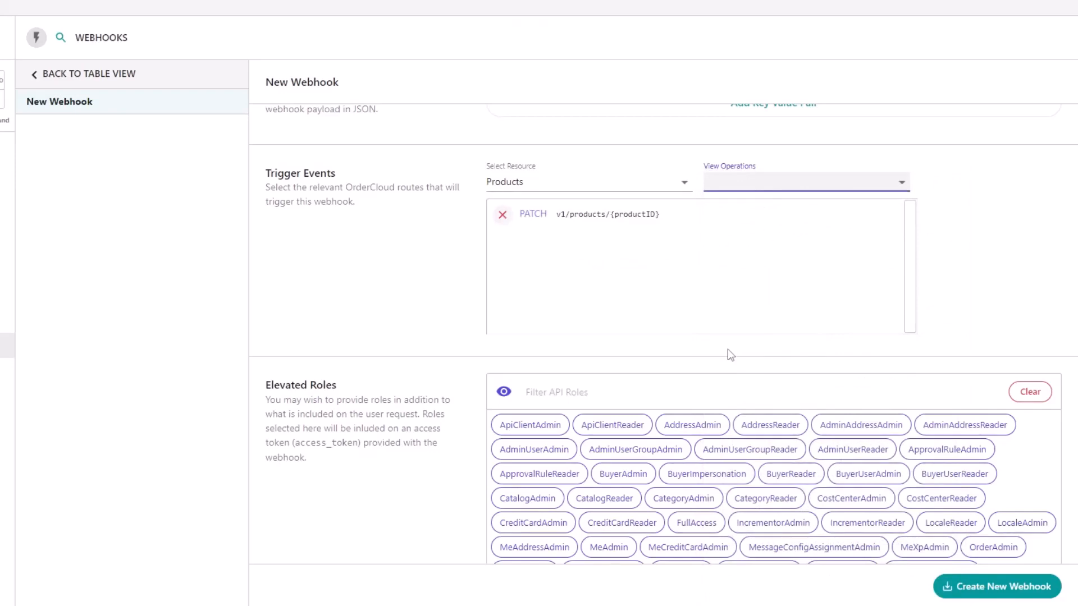
mouse_move(437, 308)
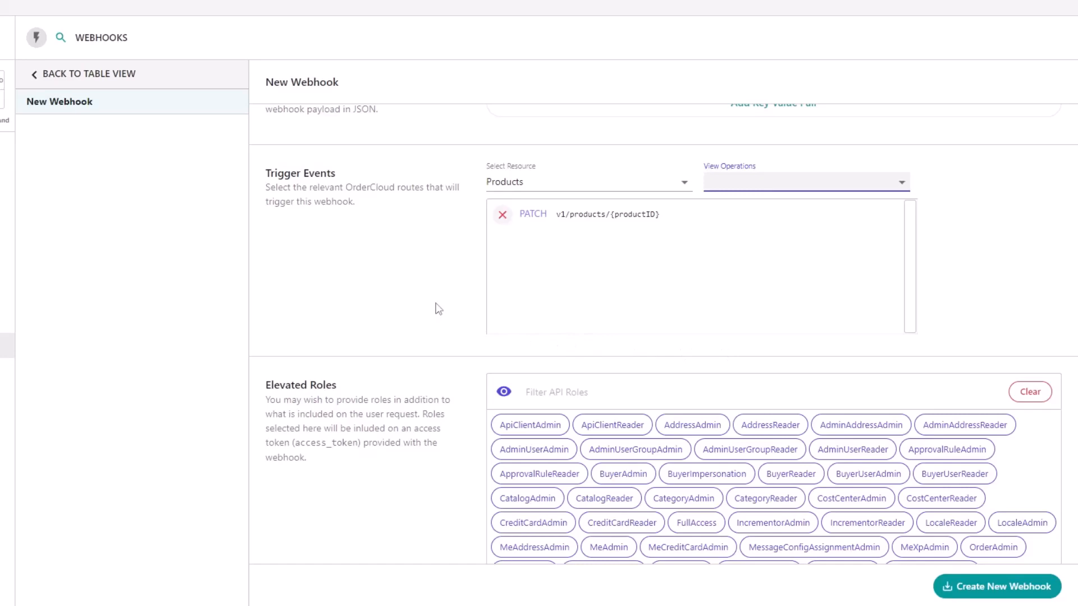
scroll("down", 3)
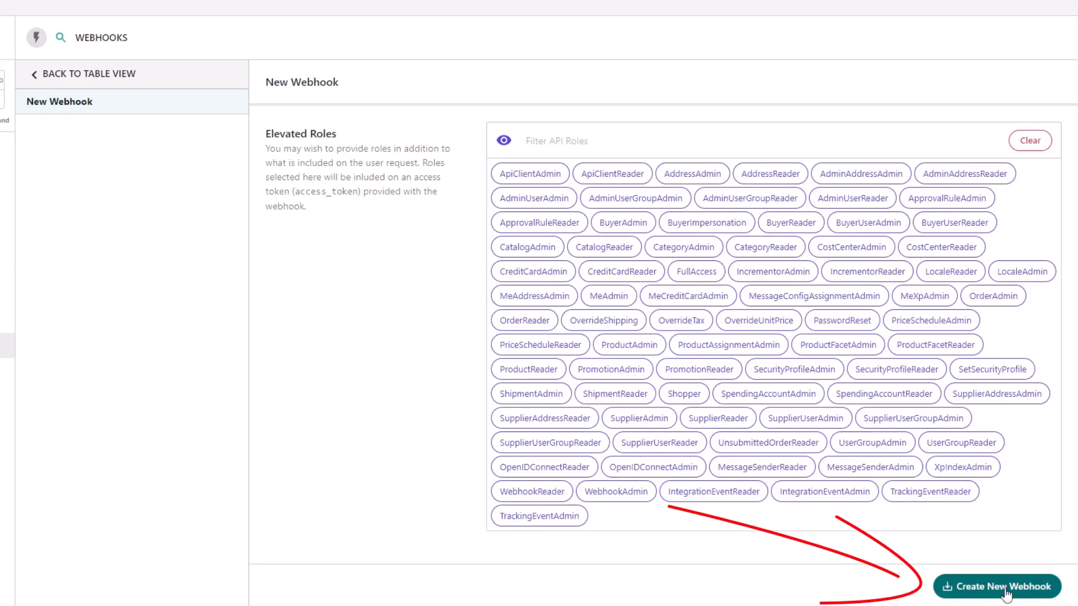
Create the Trigger Build in Vercel webhook with its single trigger
left_click(995, 586)
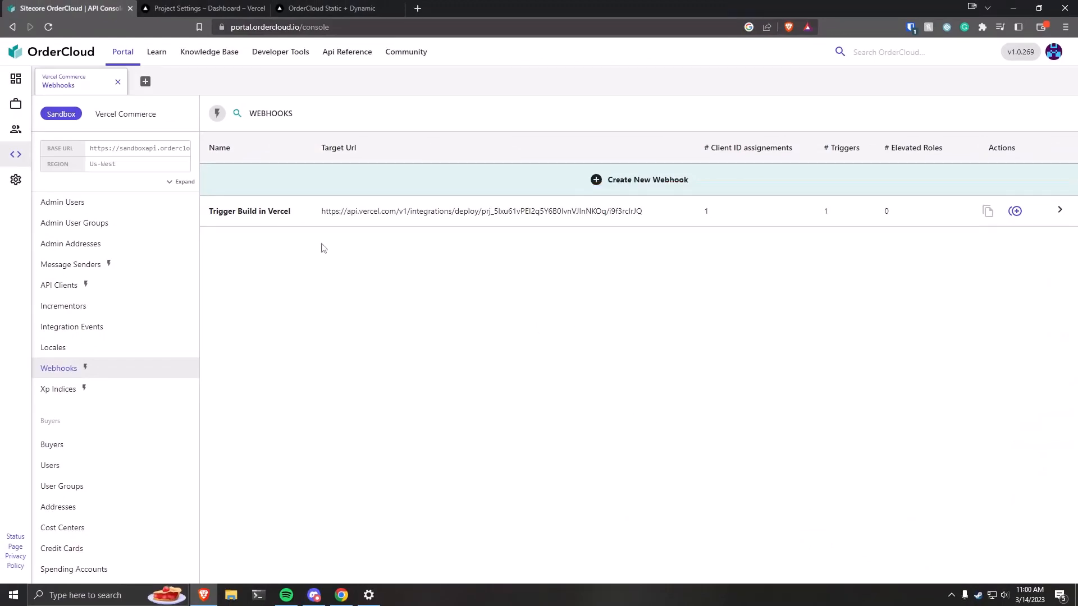
scroll("down", 3)
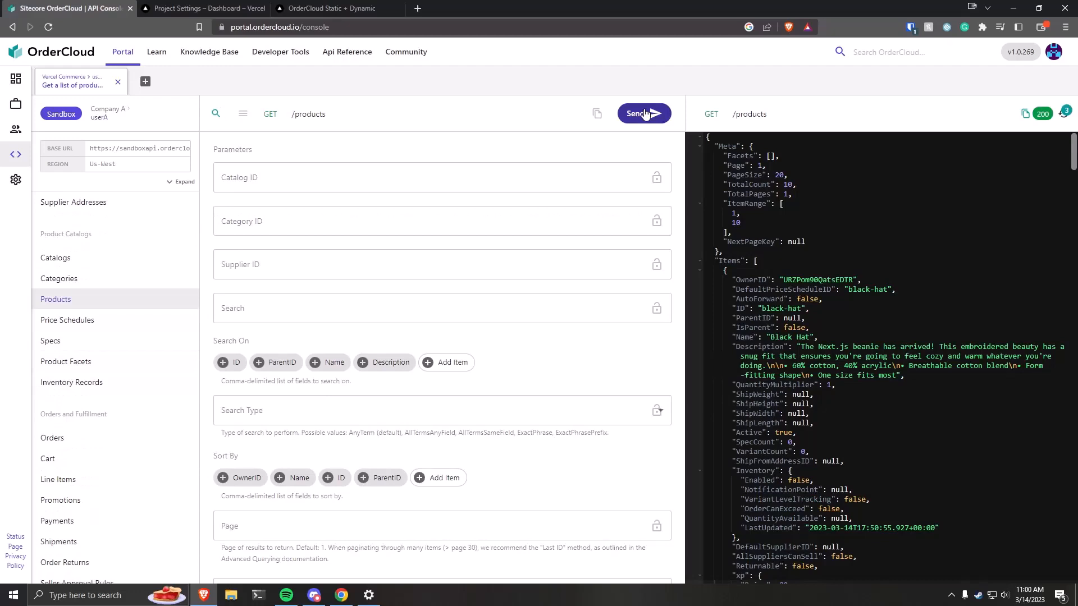
mouse_move(981, 401)
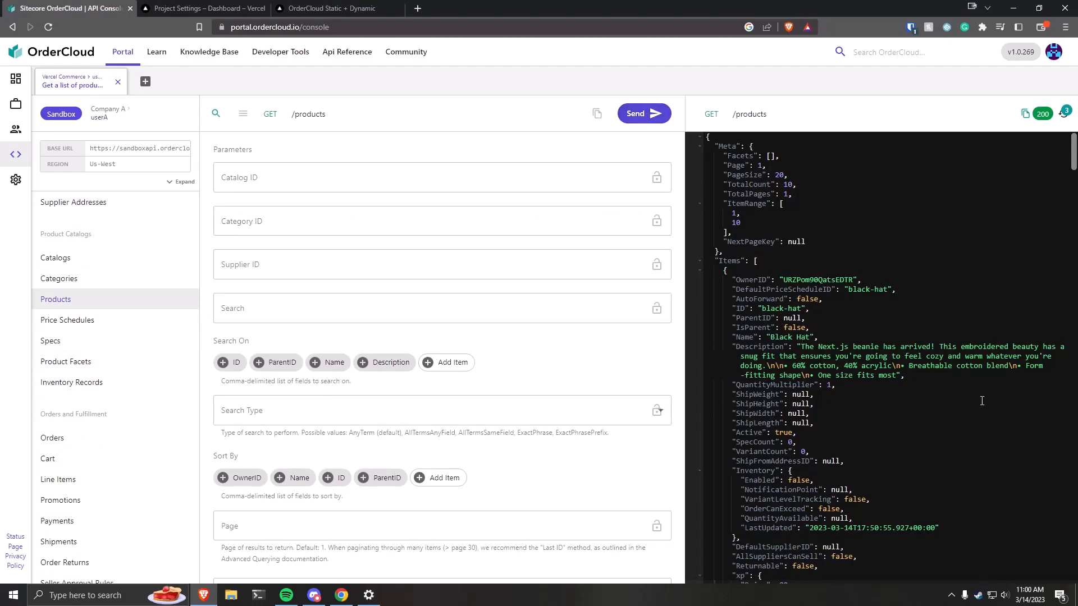
mouse_move(309, 118)
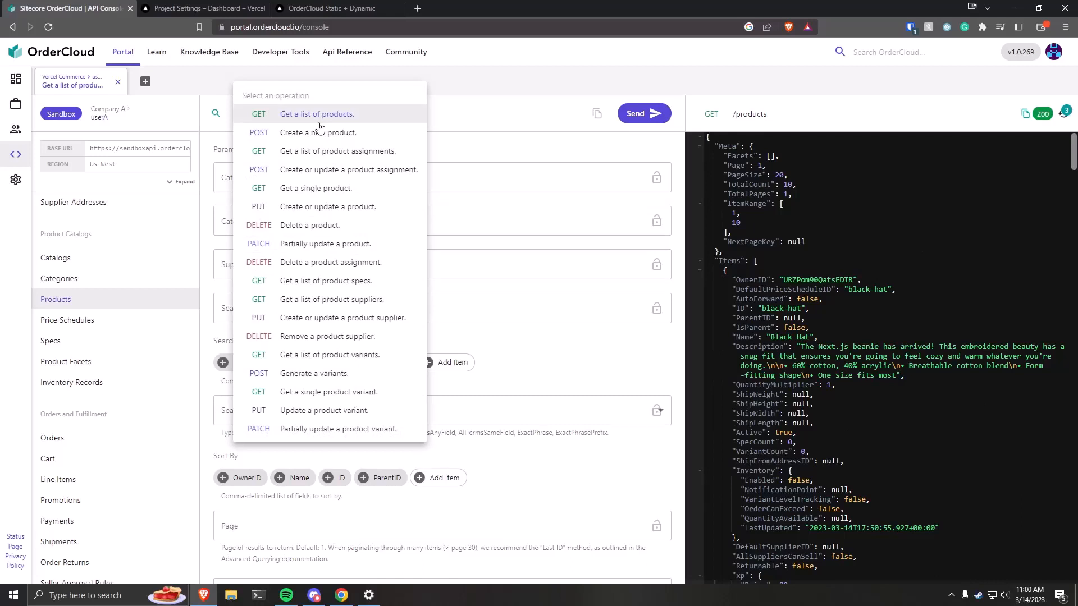
mouse_move(317, 224)
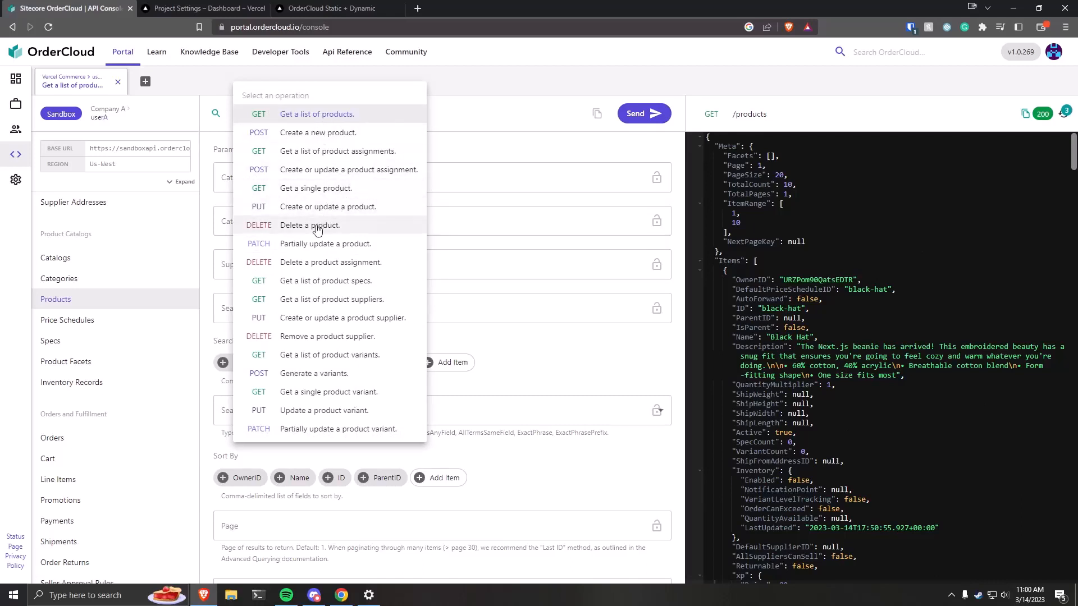
Draft a PATCH 'Partially update a product' request for product ID black-hat
left_click(325, 243)
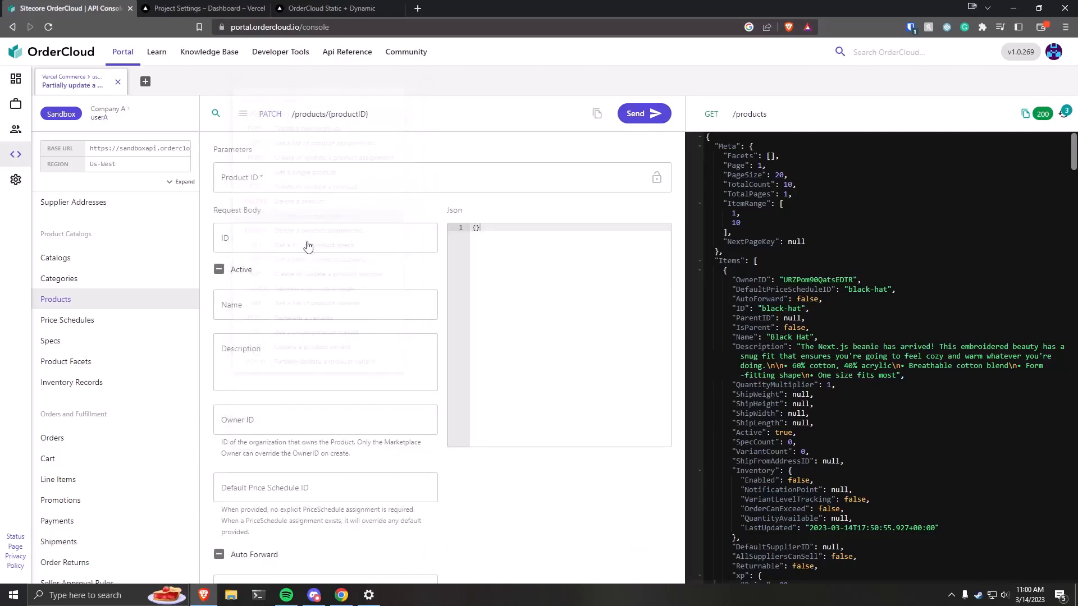
type("black")
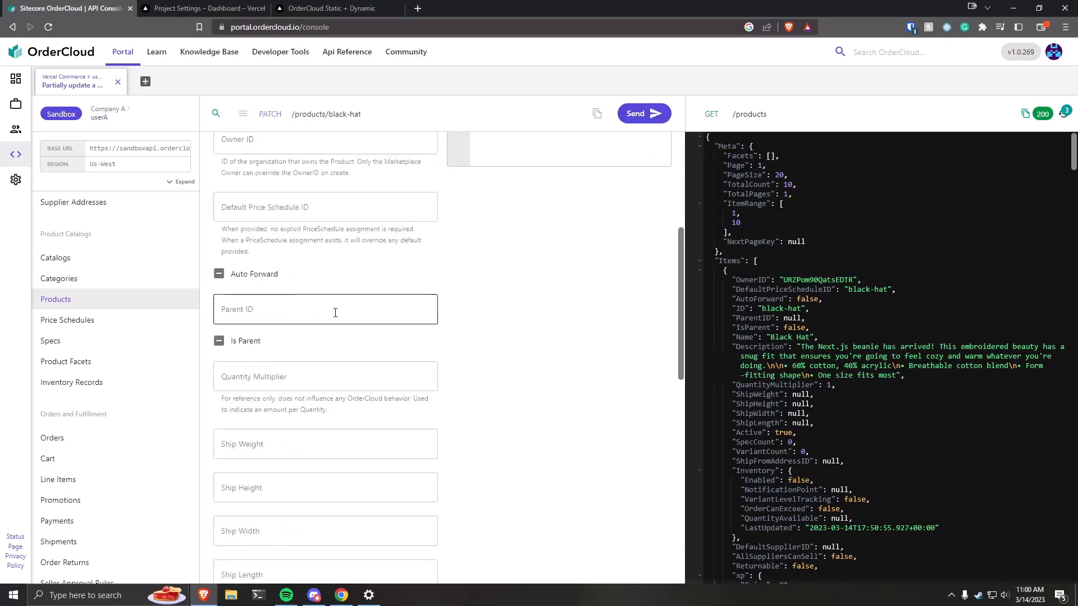
scroll("down", 3)
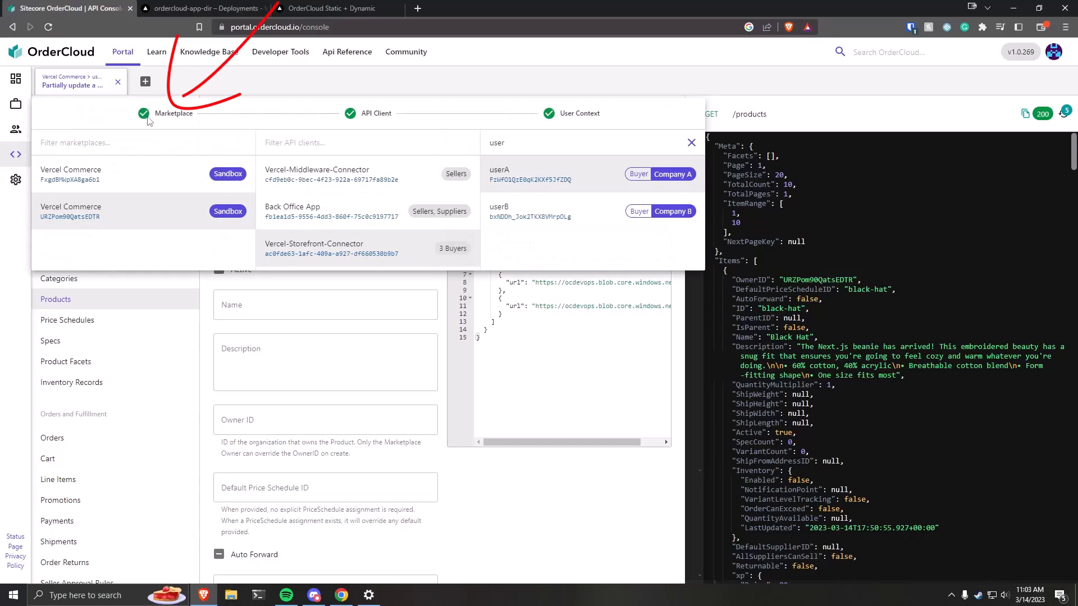
mouse_move(153, 217)
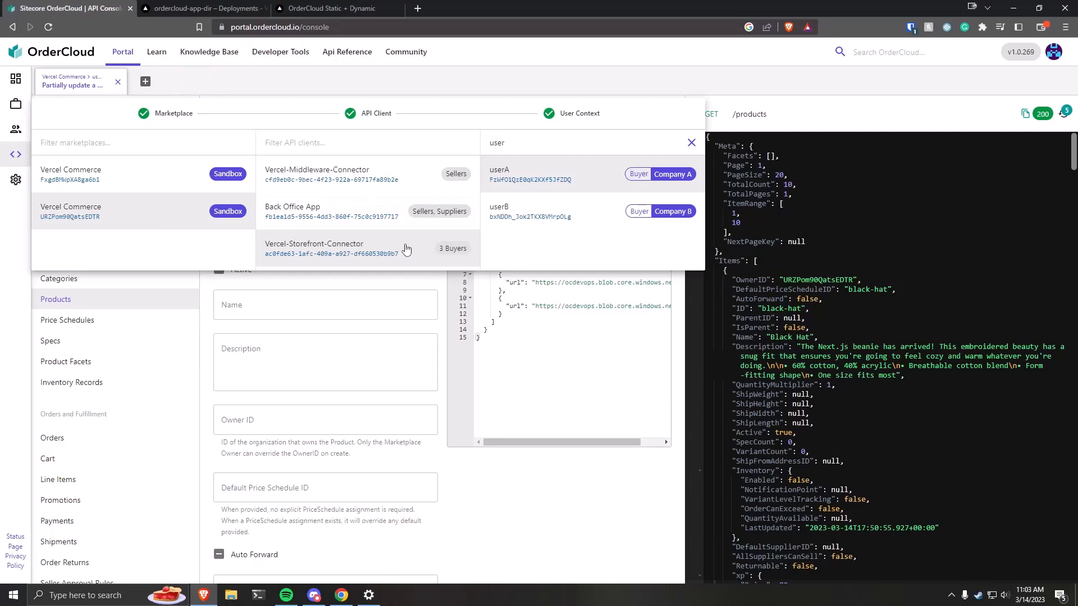
mouse_move(614, 182)
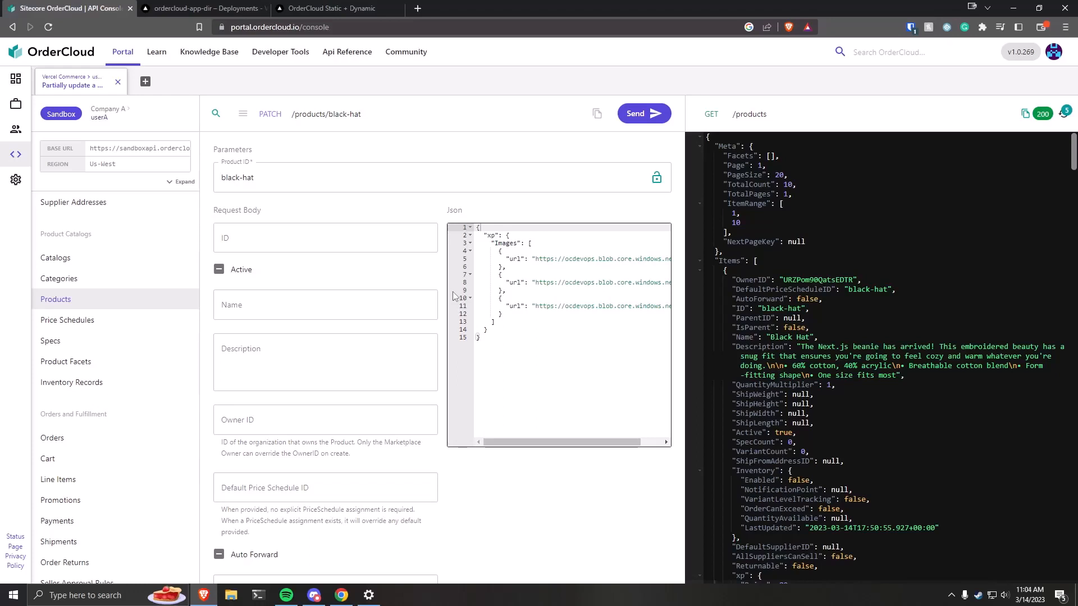
mouse_move(540, 148)
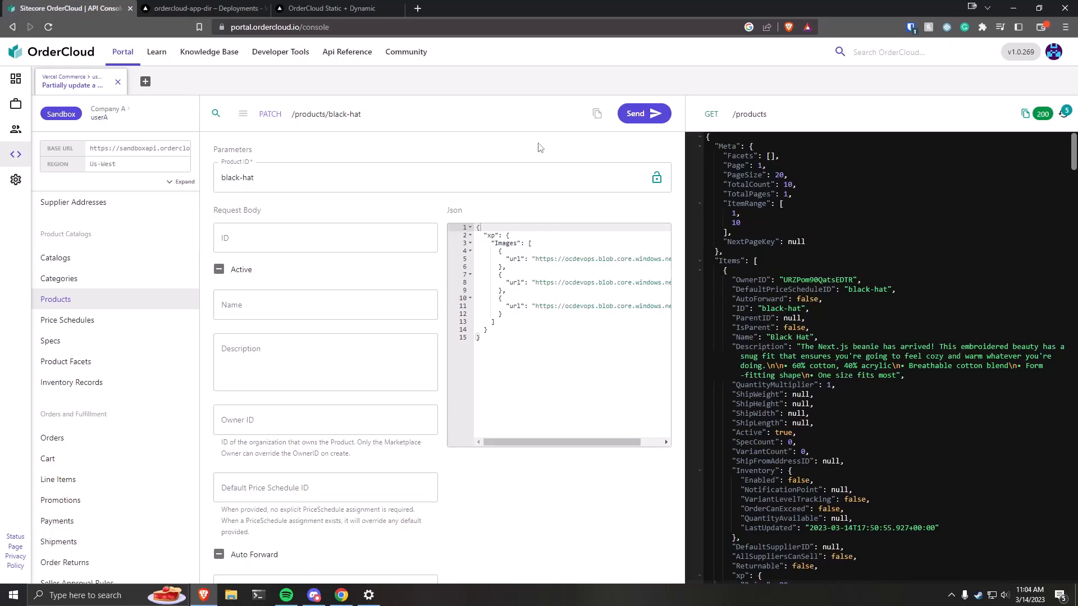
Send PATCH /products/black-hat setting black_hat_1–3.png, then check Vercel's new deployment
left_click(643, 113)
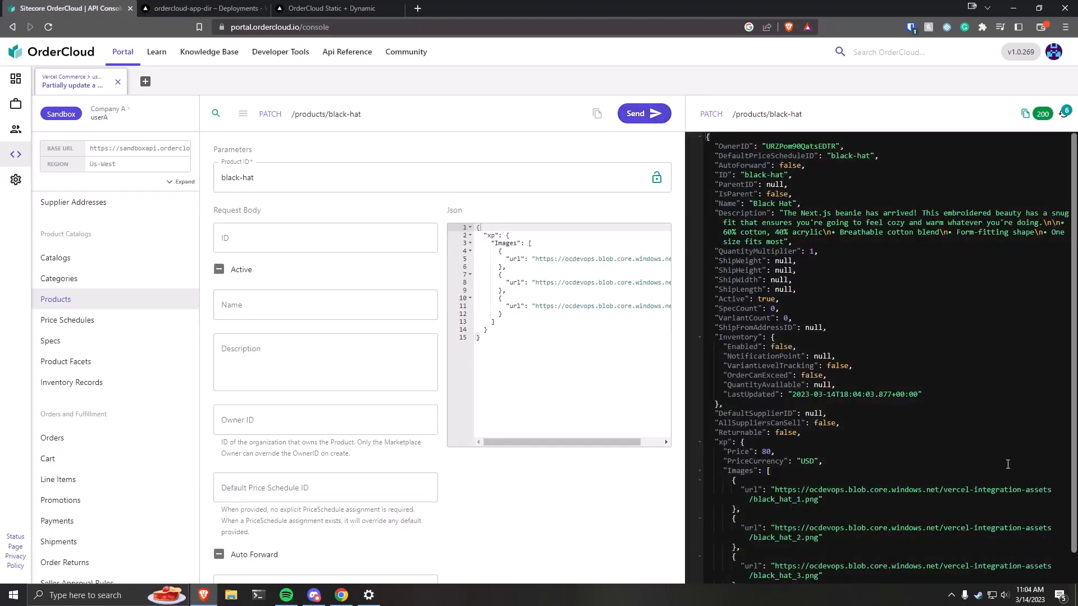
mouse_move(878, 508)
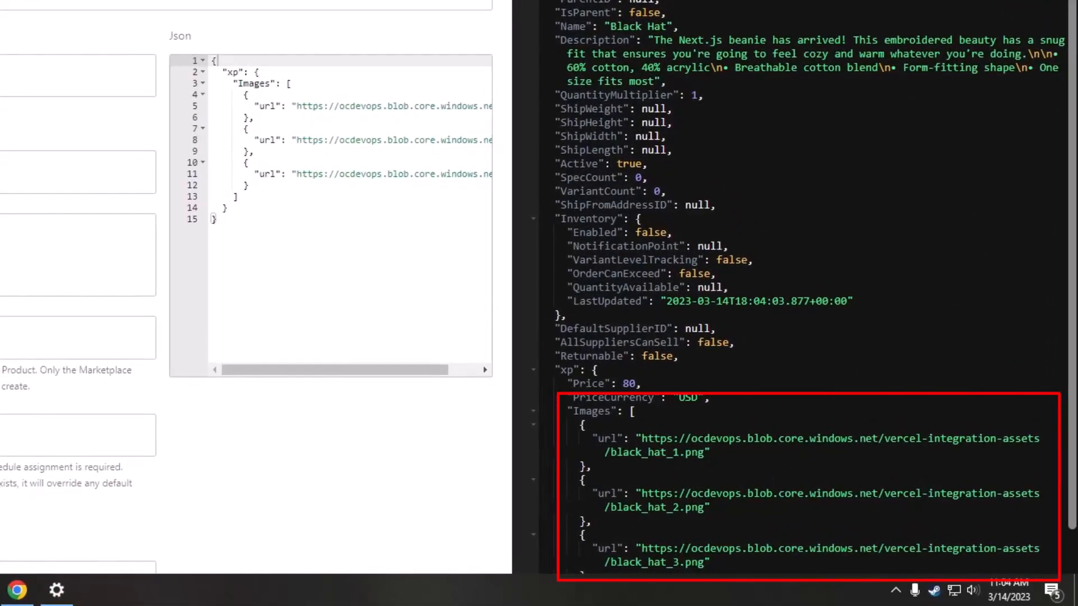
left_click(203, 9)
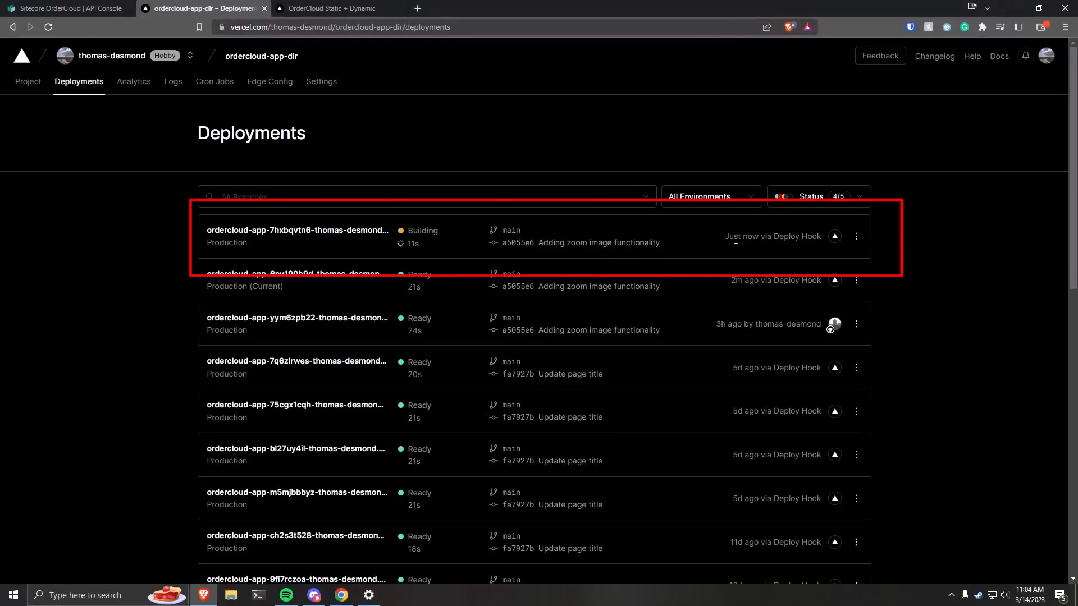
mouse_move(744, 258)
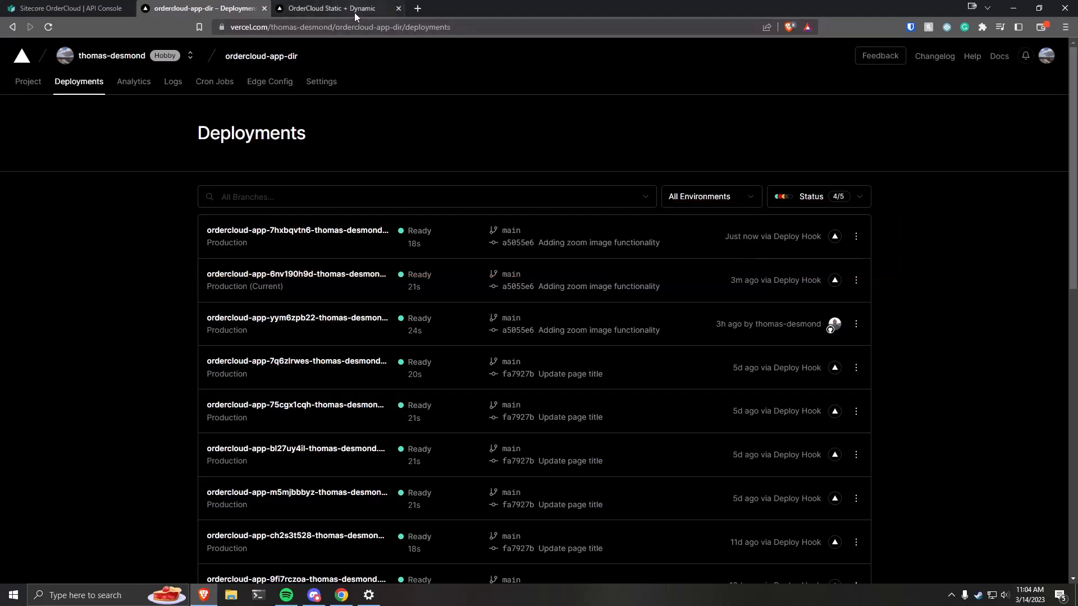
Reload the storefront tab to see the black hat's new logo image
left_click(330, 9)
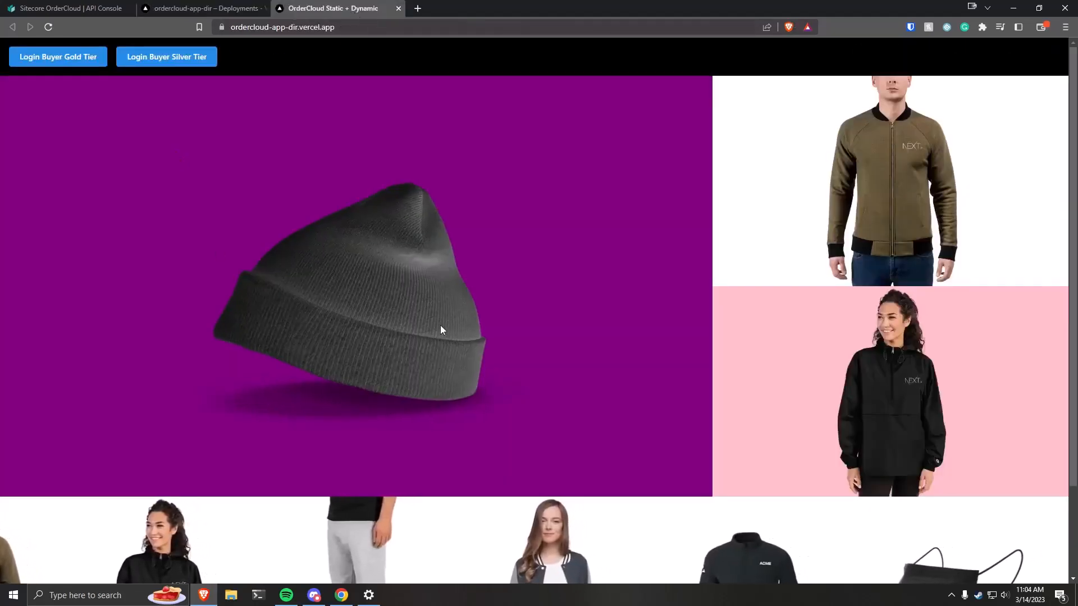
left_click(47, 27)
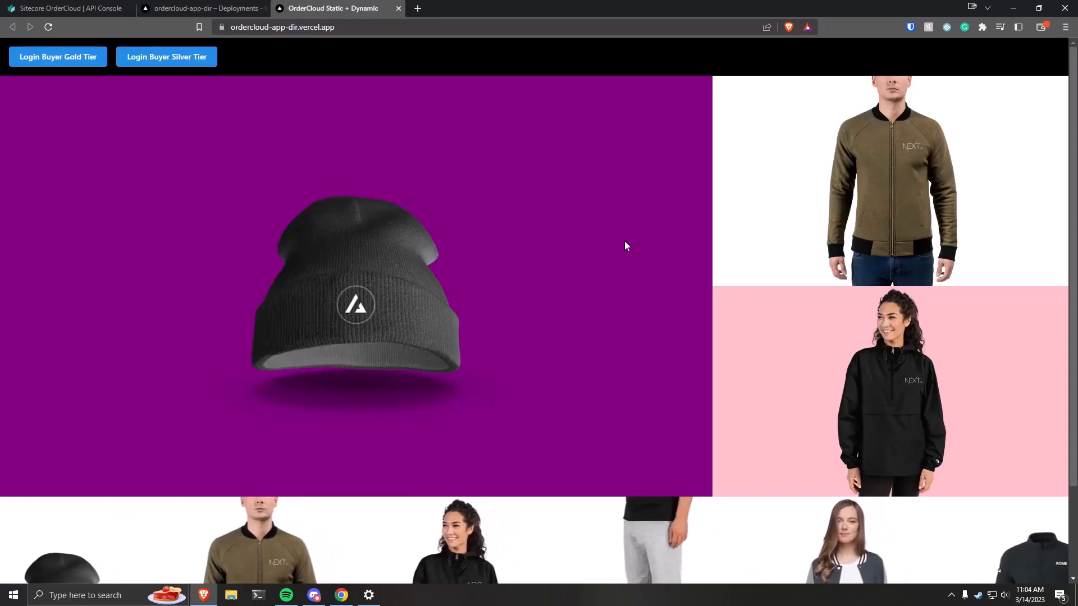
mouse_move(585, 241)
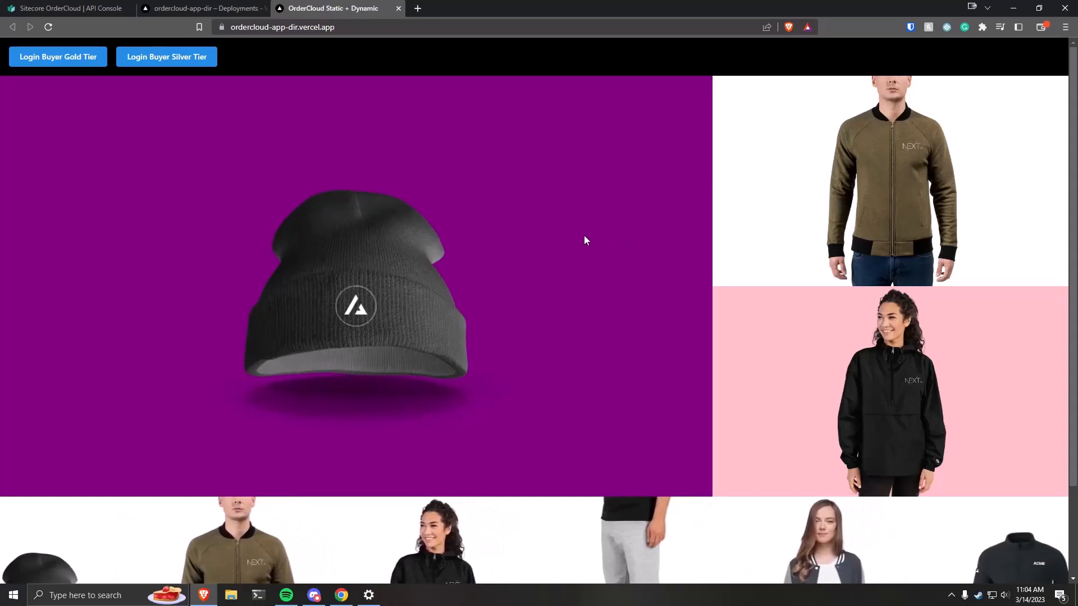